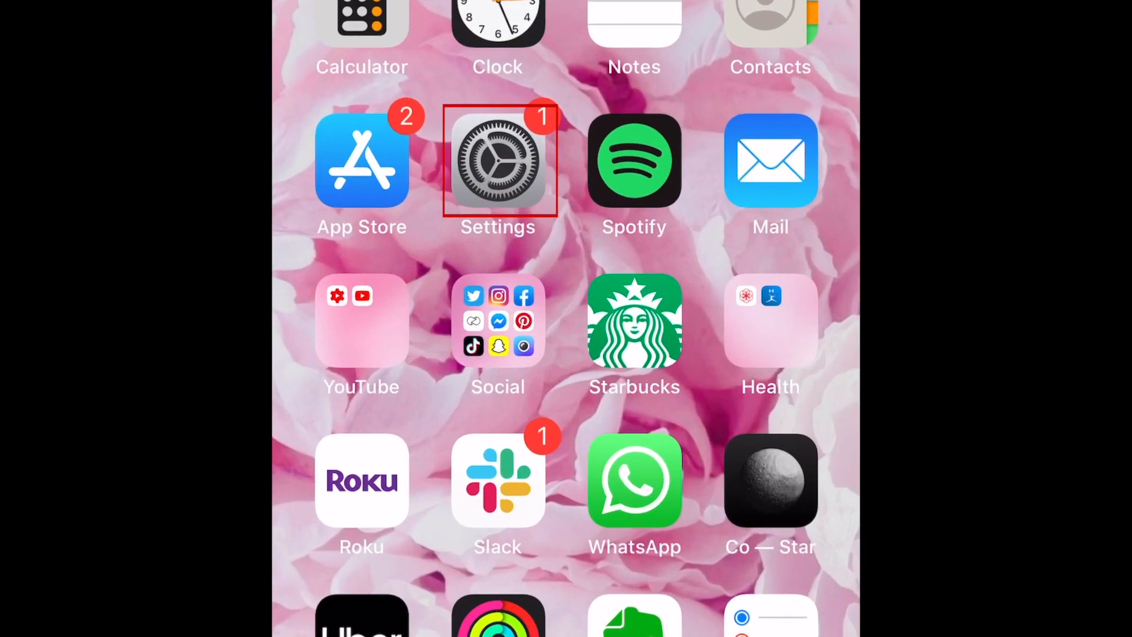
Go from the Home Screen into Settings and its Control Center page
{"action": "left_click", "coordinate": [498, 160]}
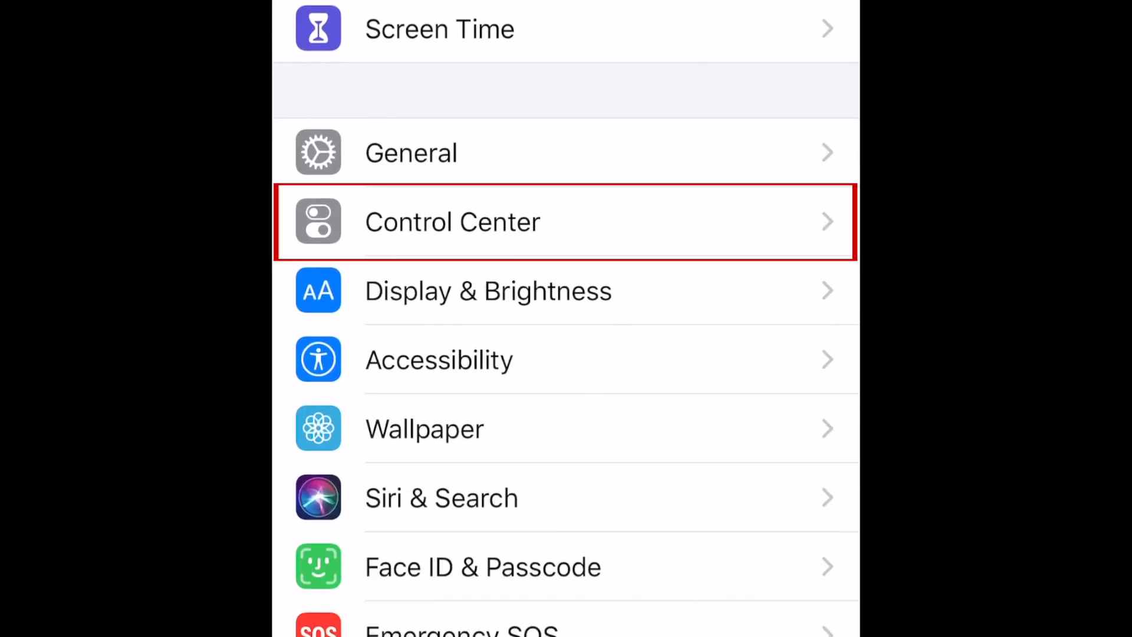
{"action": "left_click", "coordinate": [452, 221]}
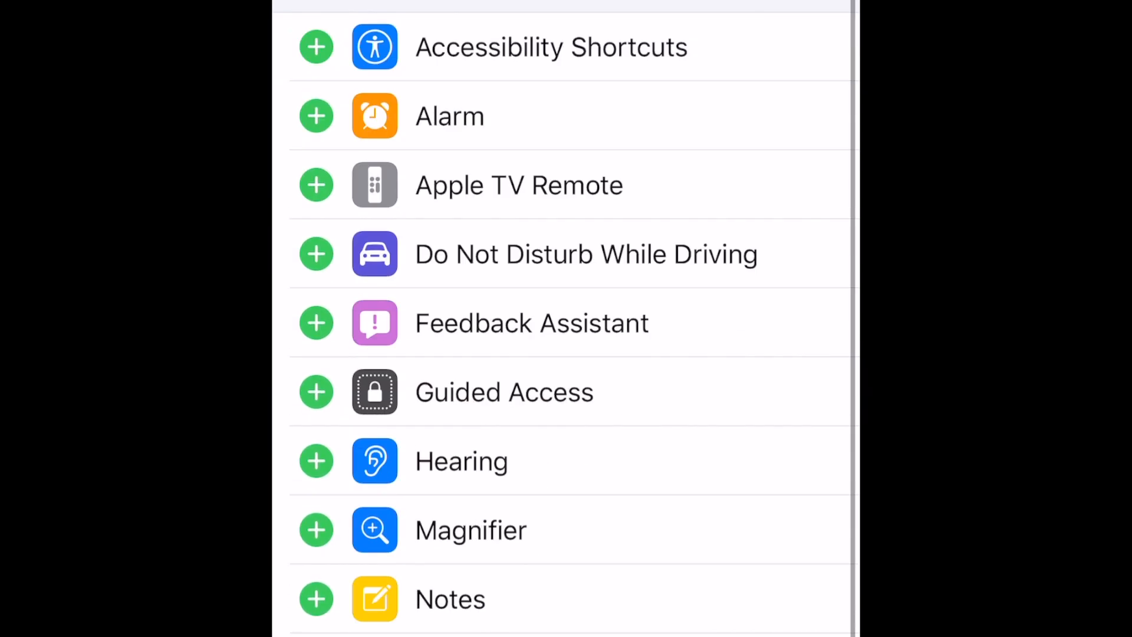
Add Notes from More Controls to the included Control Center controls
{"action": "scroll", "scroll_direction": "down", "scroll_amount": 3}
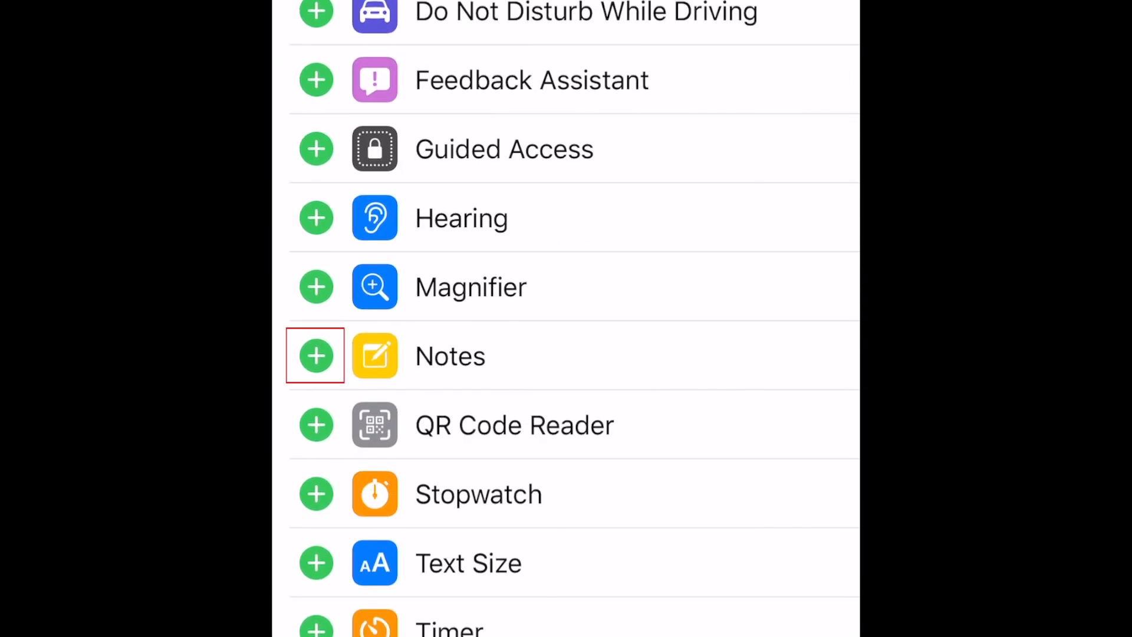
{"action": "left_click", "coordinate": [316, 356]}
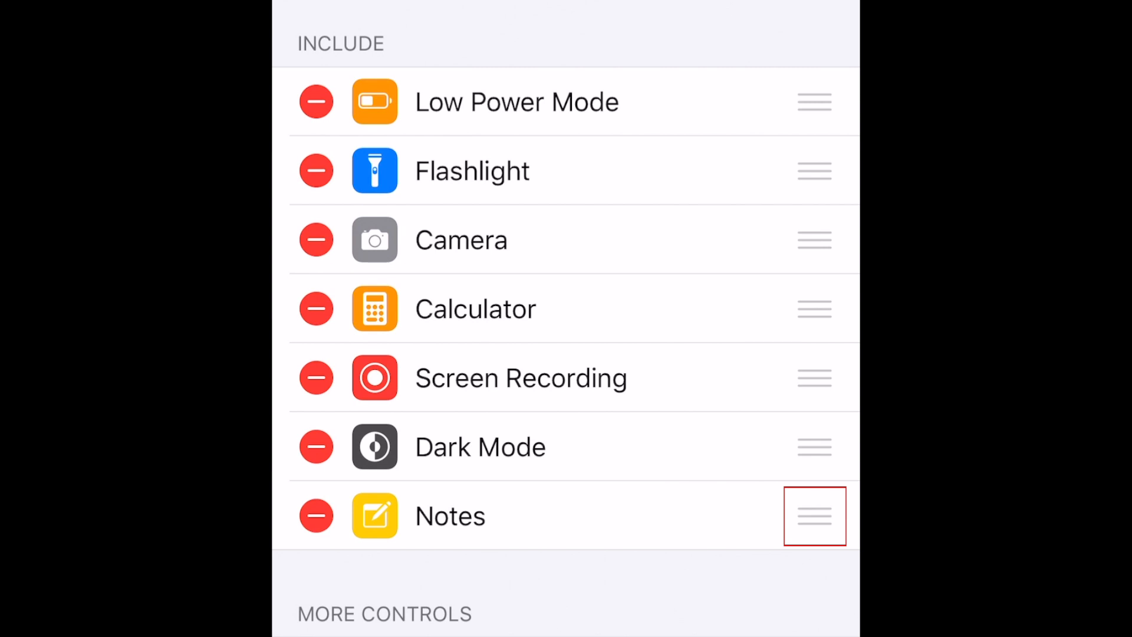
Reorder Notes to sit directly below Camera in the Include list
{"action": "left_click_drag", "start_coordinate": [814, 515], "coordinate": [814, 325]}
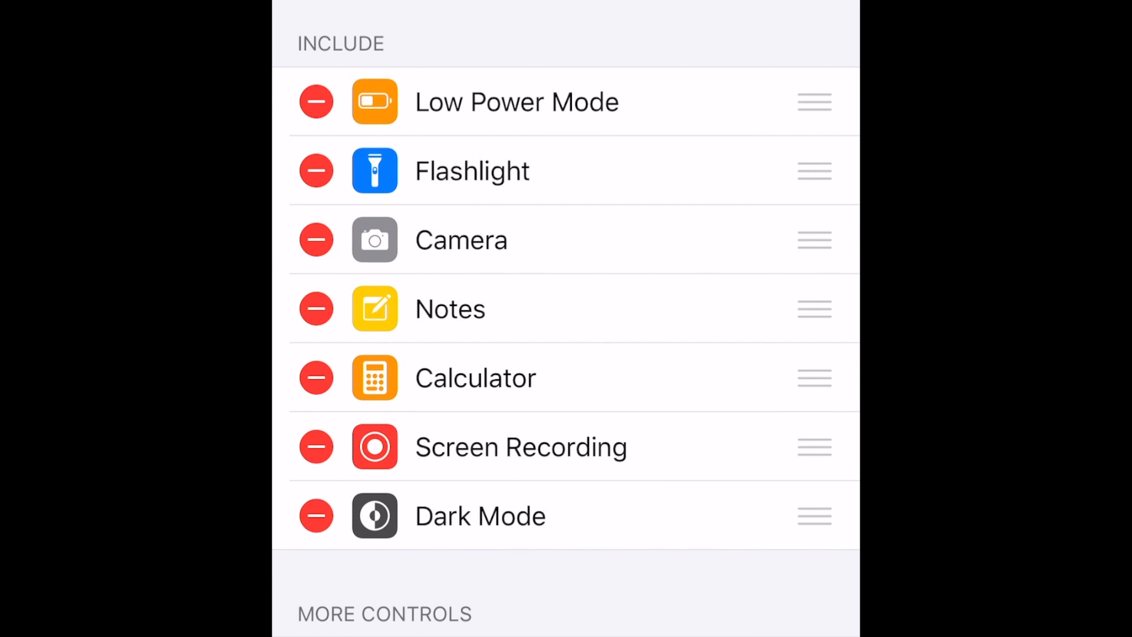
{"action": "scroll", "scroll_direction": "down", "scroll_amount": 3}
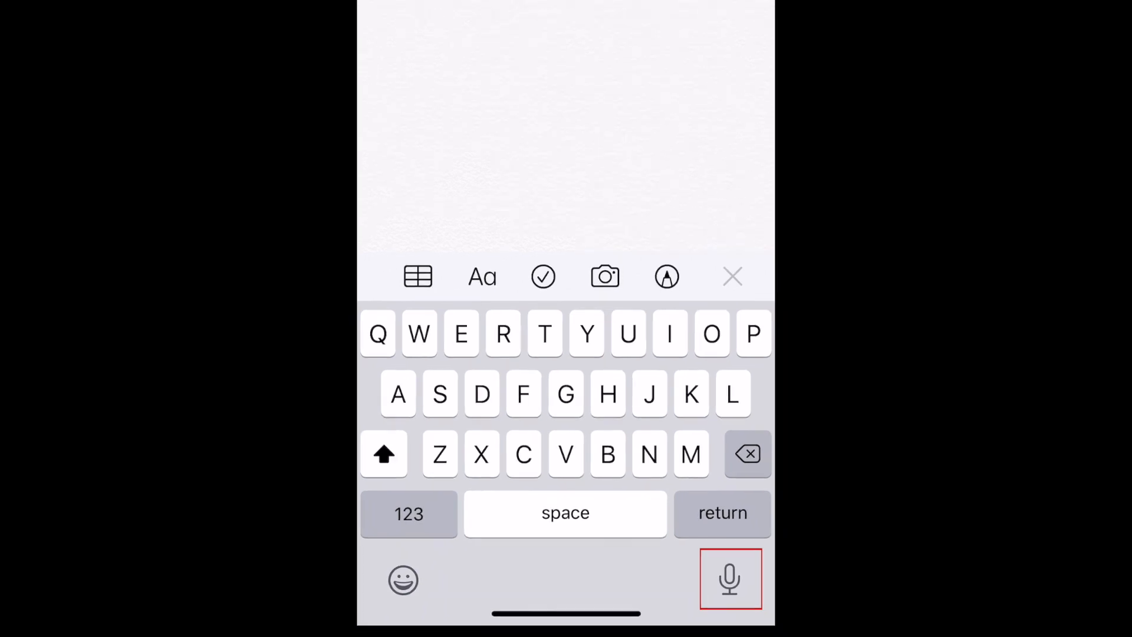
Dictate the note, finish it with "! Try it out", and save with Done
{"action": "left_click", "coordinate": [731, 579]}
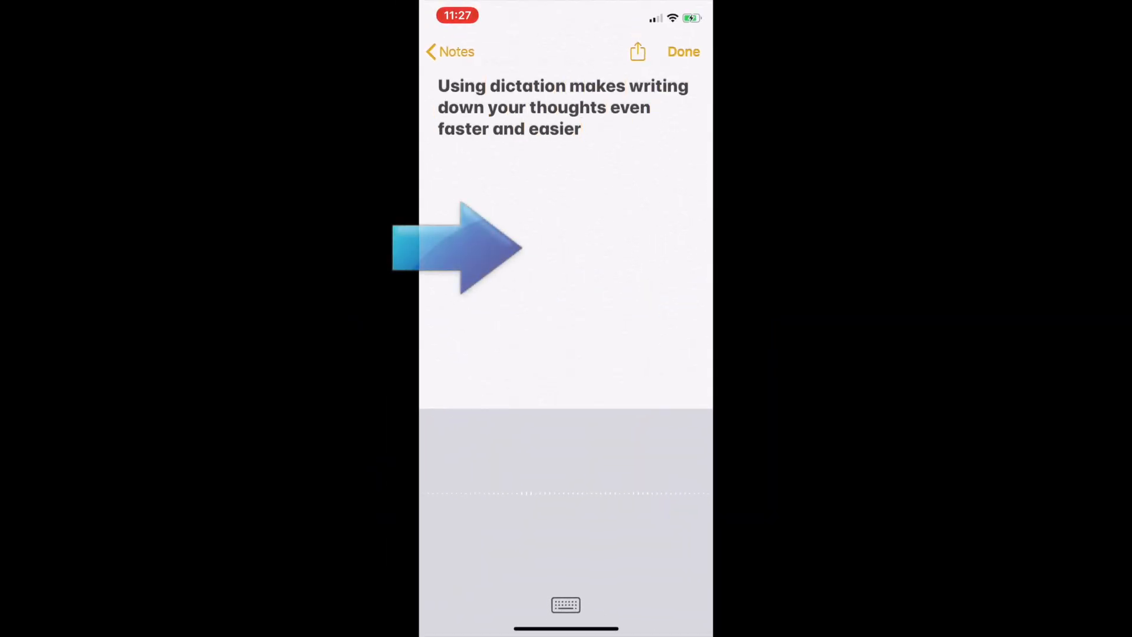
{"action": "type", "text": "!"}
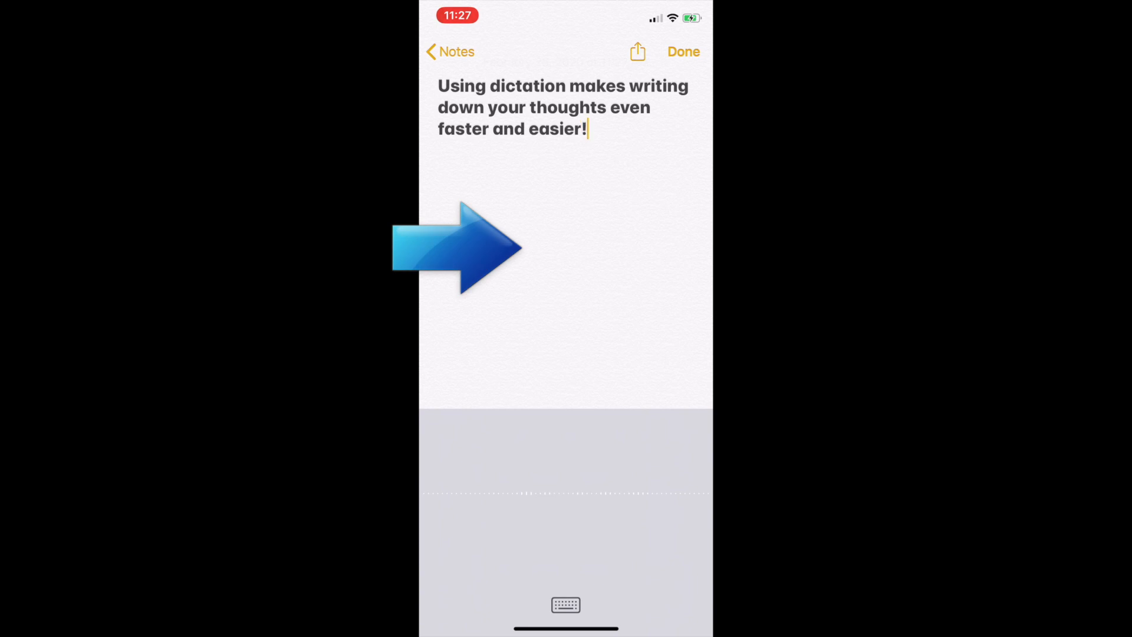
{"action": "type", "text": "Try it out"}
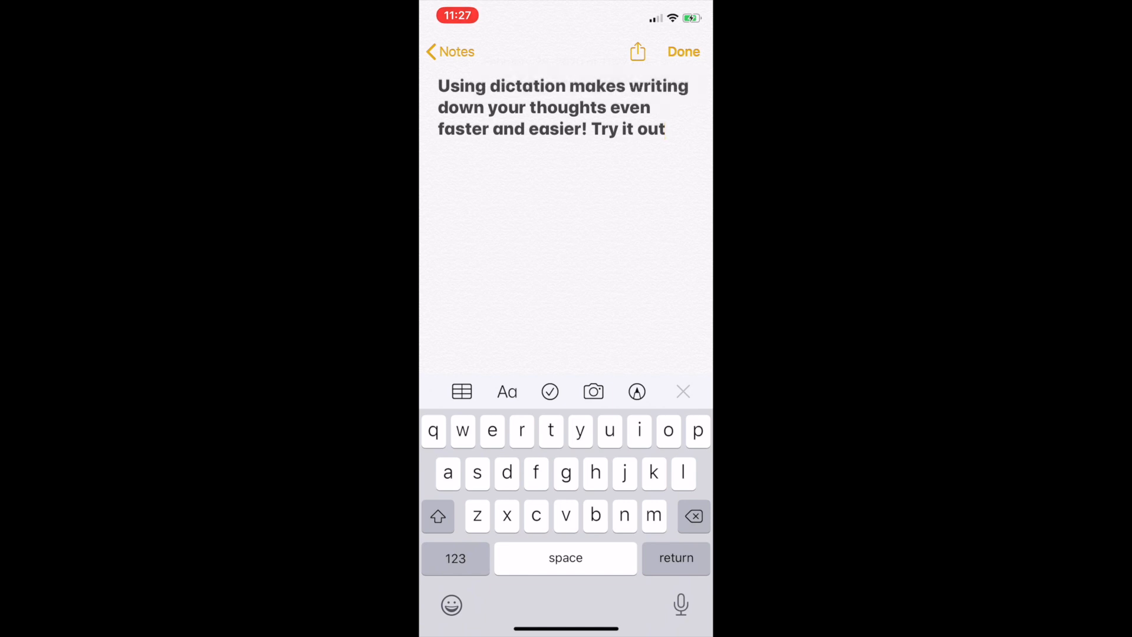
{"action": "left_click", "coordinate": [683, 52]}
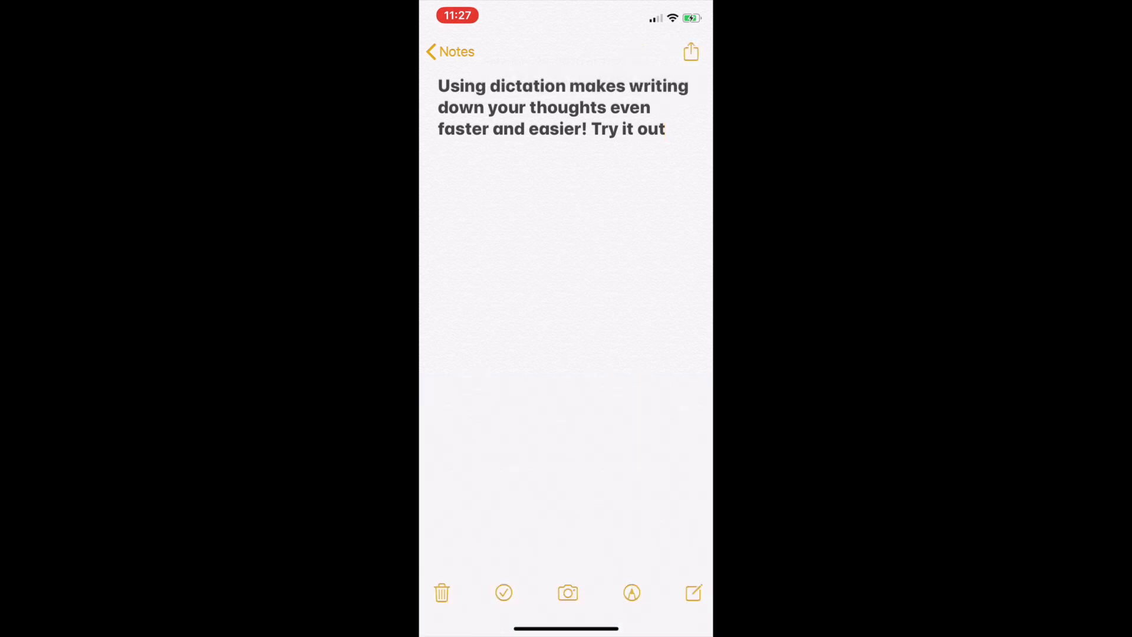